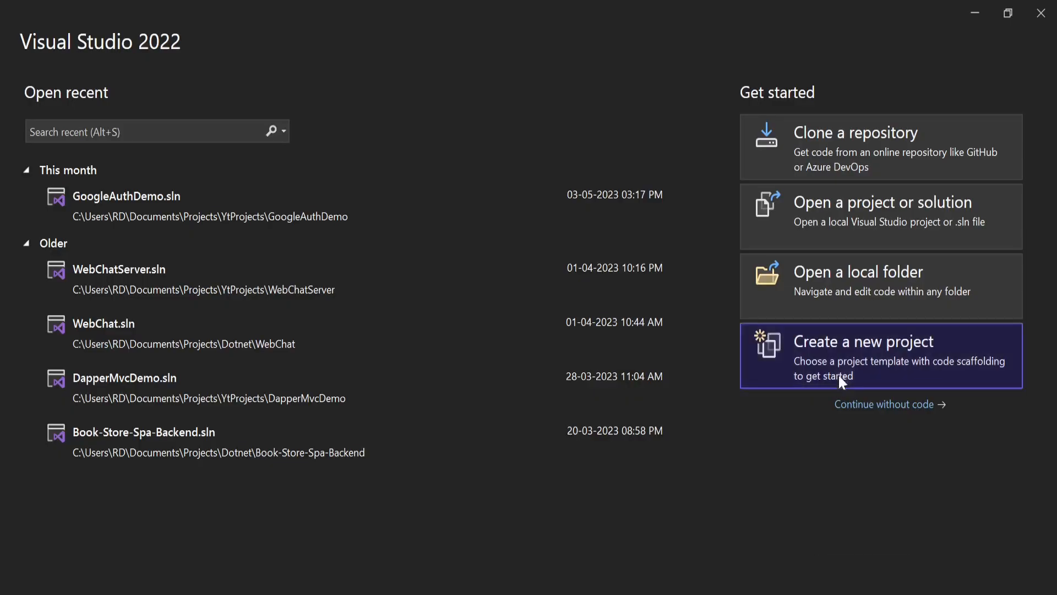
Create the CsvReaderDemo C# Console App project targeting .NET 7.0
left_click(862, 341)
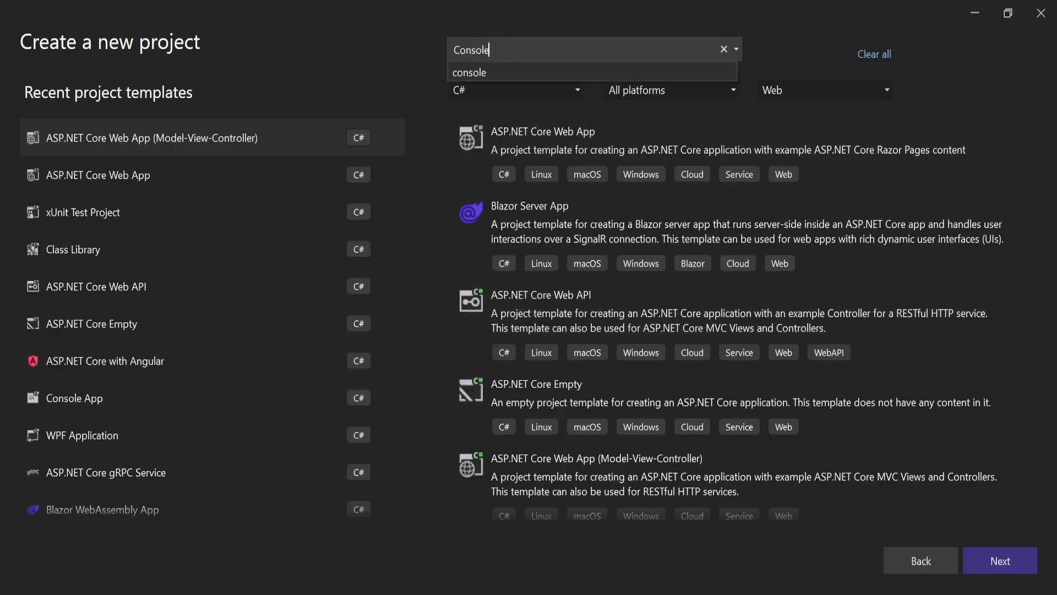
left_click(469, 72)
type("CsvReaderDemo")
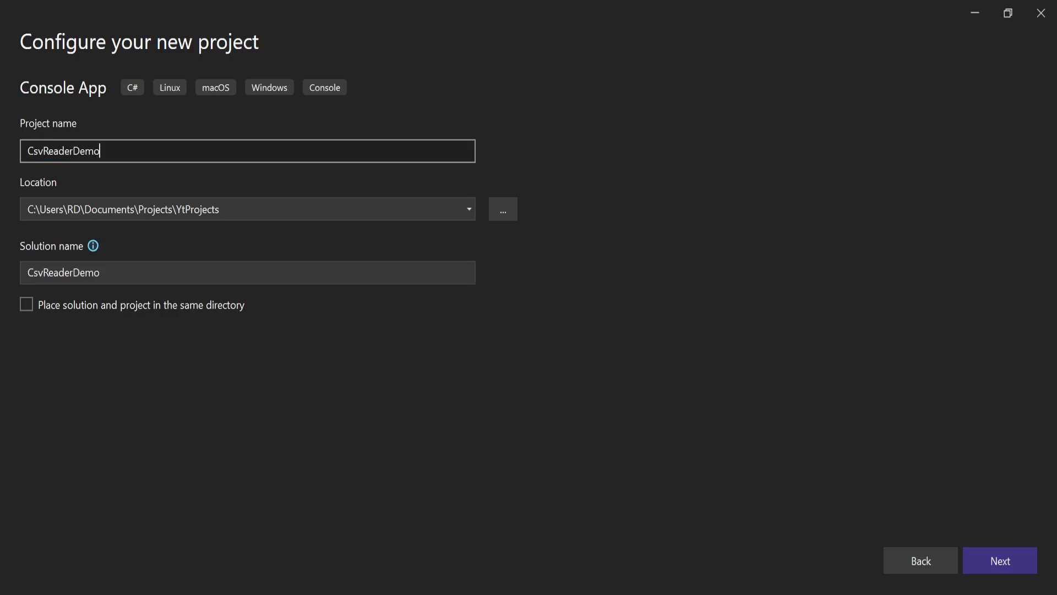
mouse_move(470, 219)
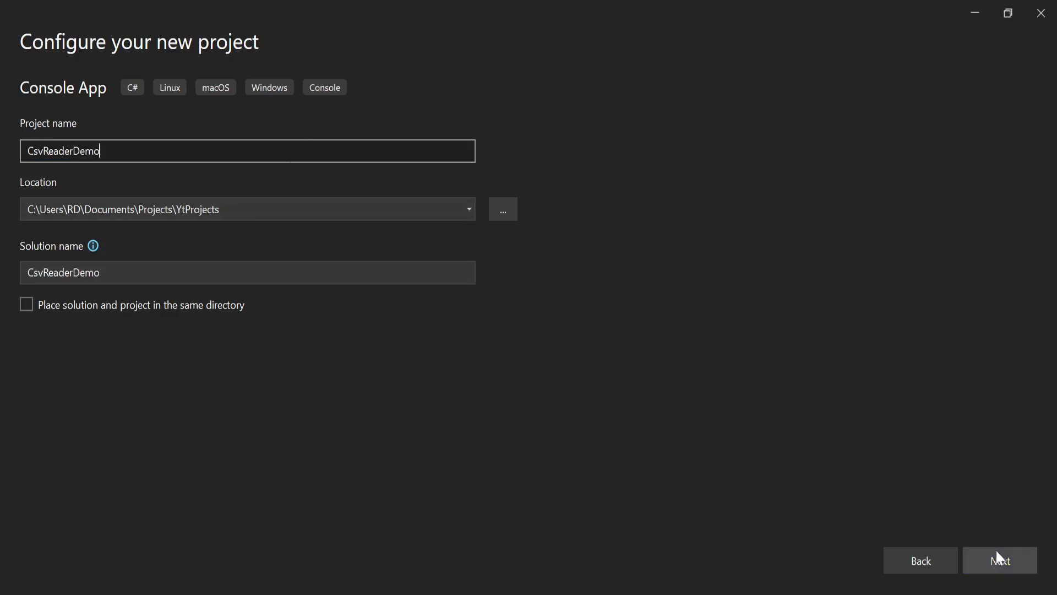
left_click(1000, 561)
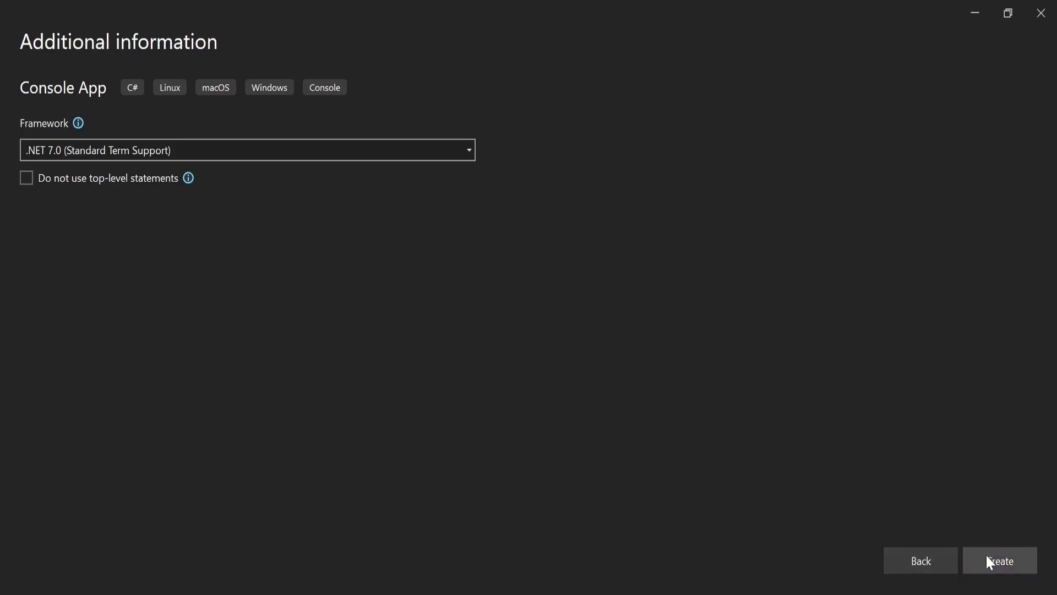
left_click(999, 560)
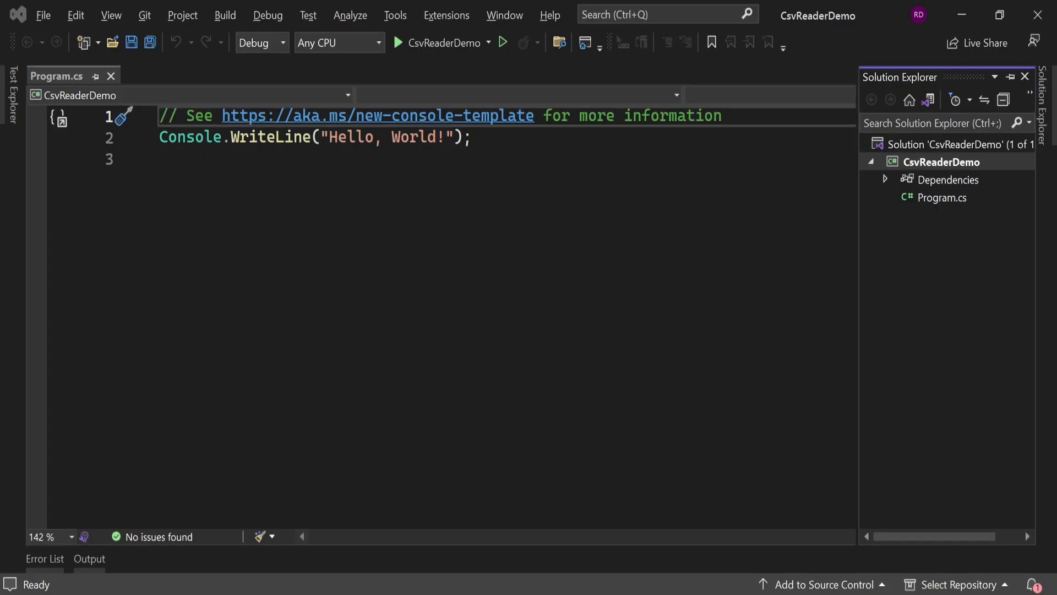
Replace the template with namespace CsvReaderDemo, a Program class with Main, and Person properties
key("ctrl+a")
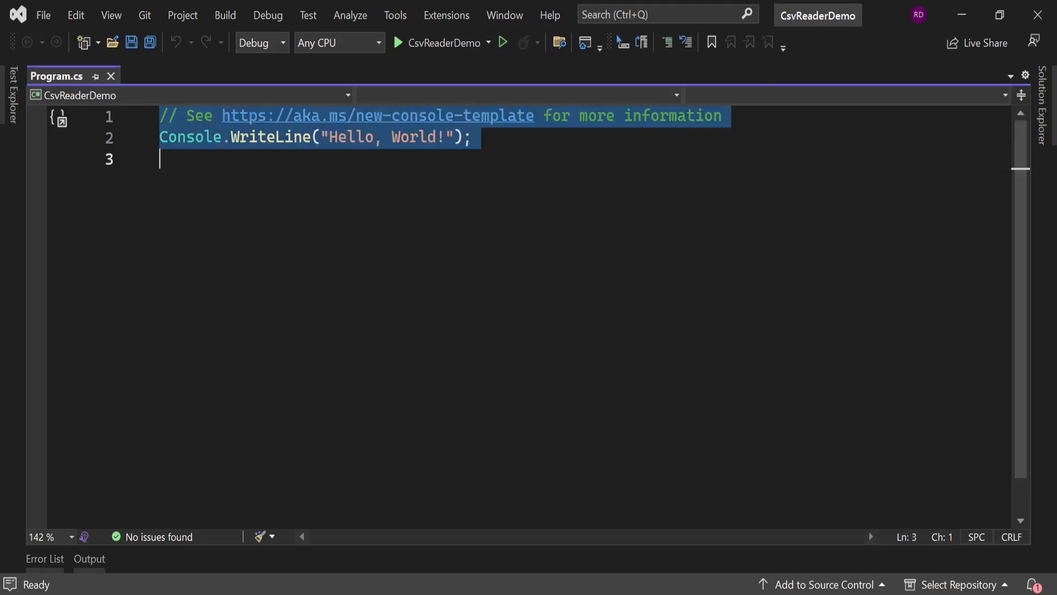
type("namespace CsvReaderDemo;")
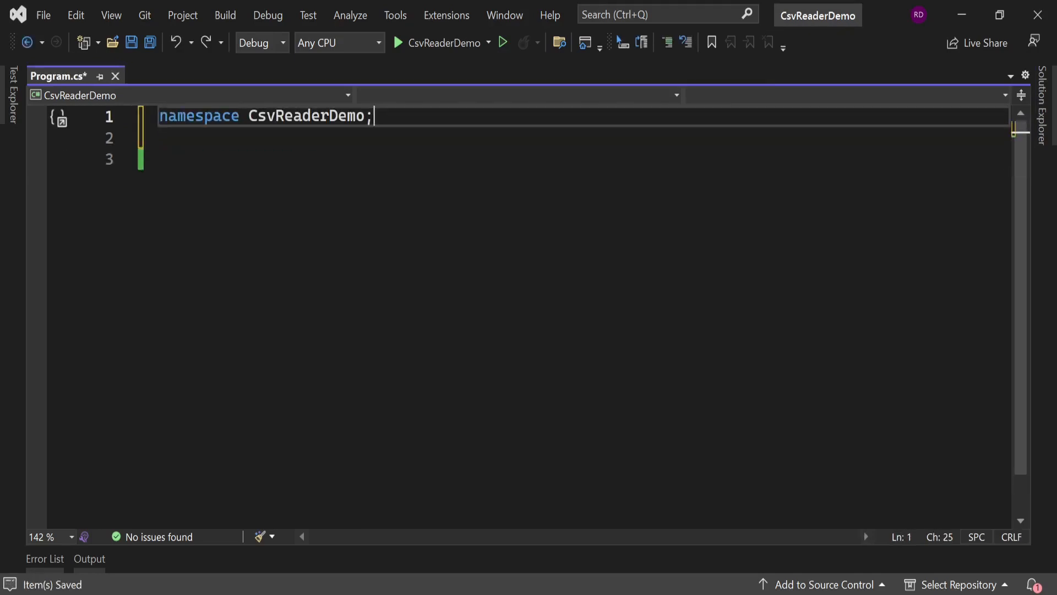
type("public class Program")
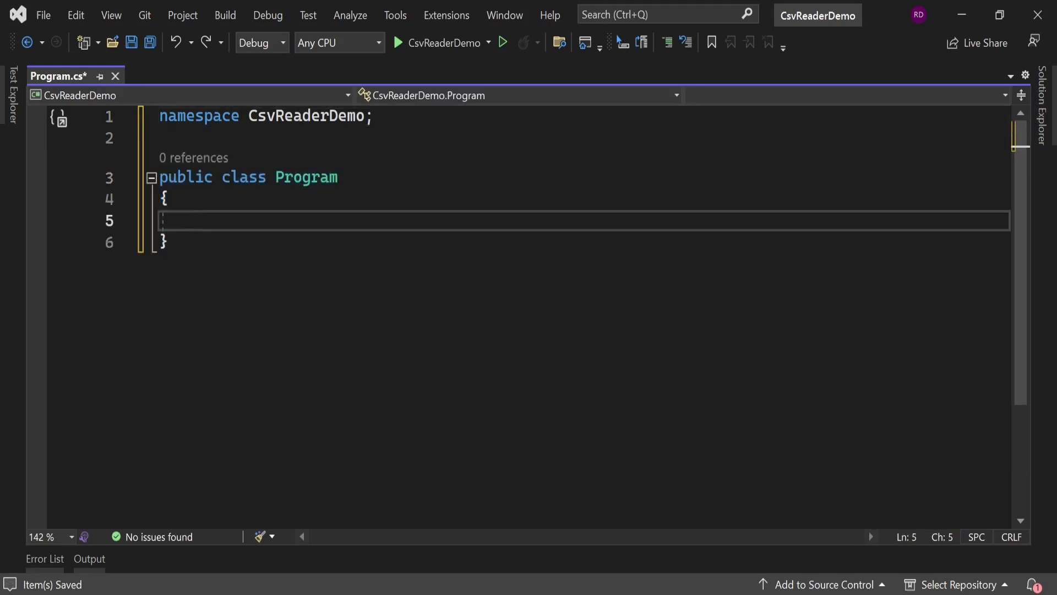
type("static void Main()")
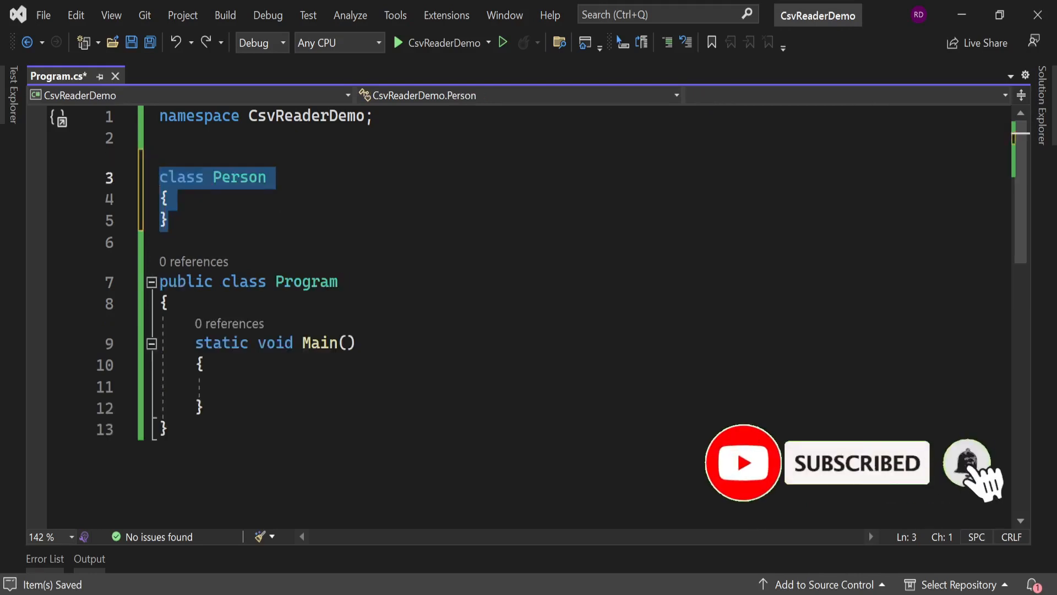
type("public string Name { get; set; }")
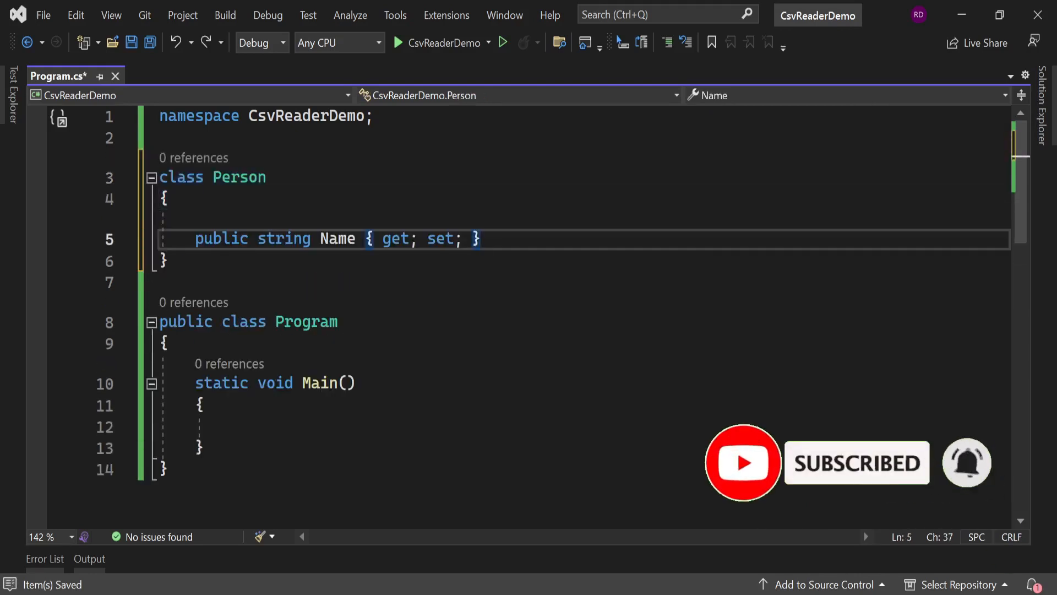
type("public int Age { get; set; }")
type("public string Country { get; set; }")
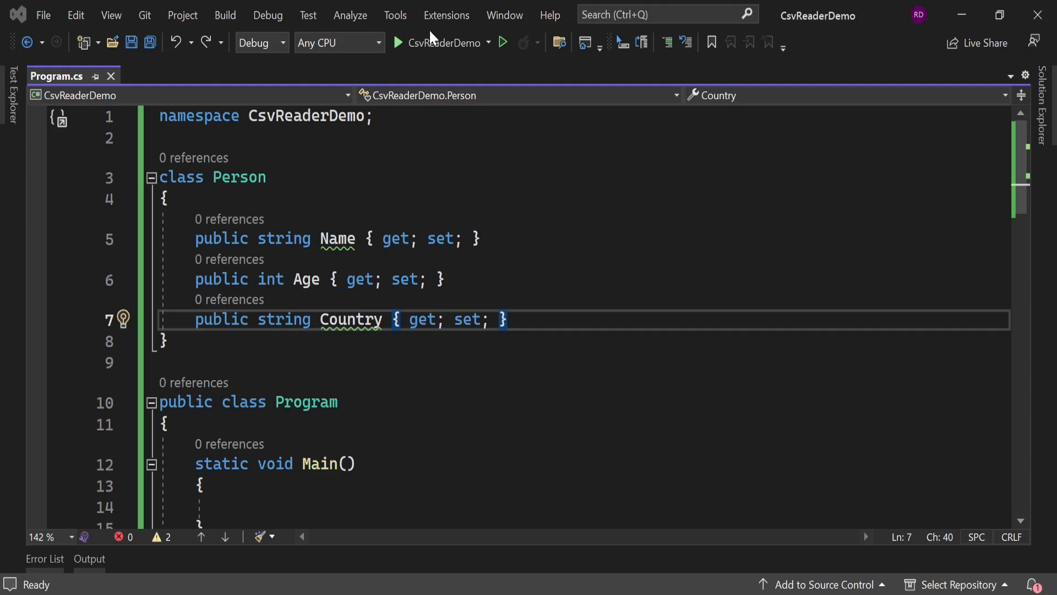
Install CsvHelper 30.0.1 into CsvReaderDemo, accepting the license, then return to Program.cs
left_click(395, 15)
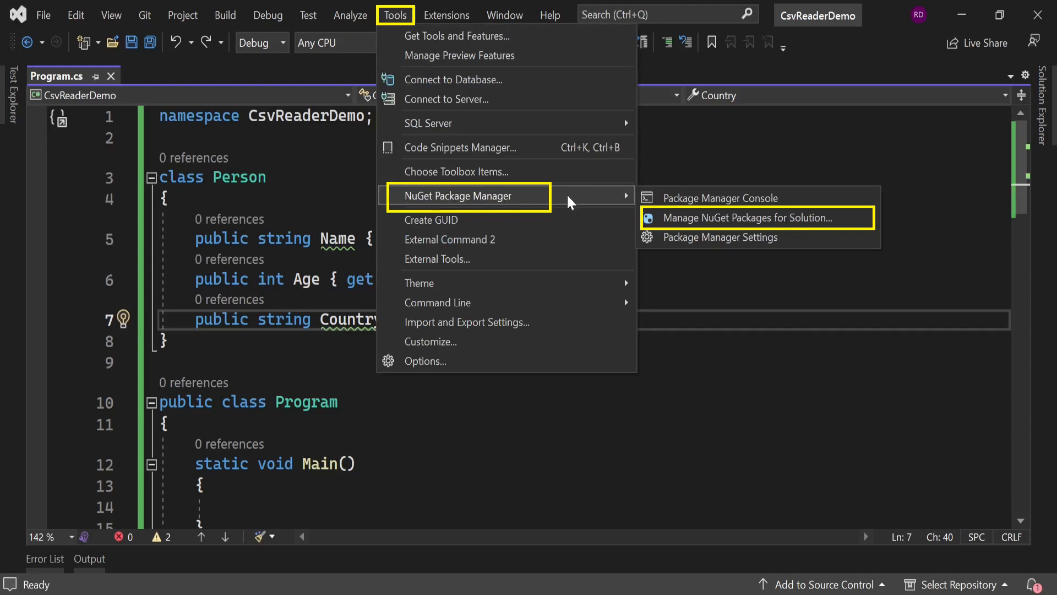
left_click(732, 218)
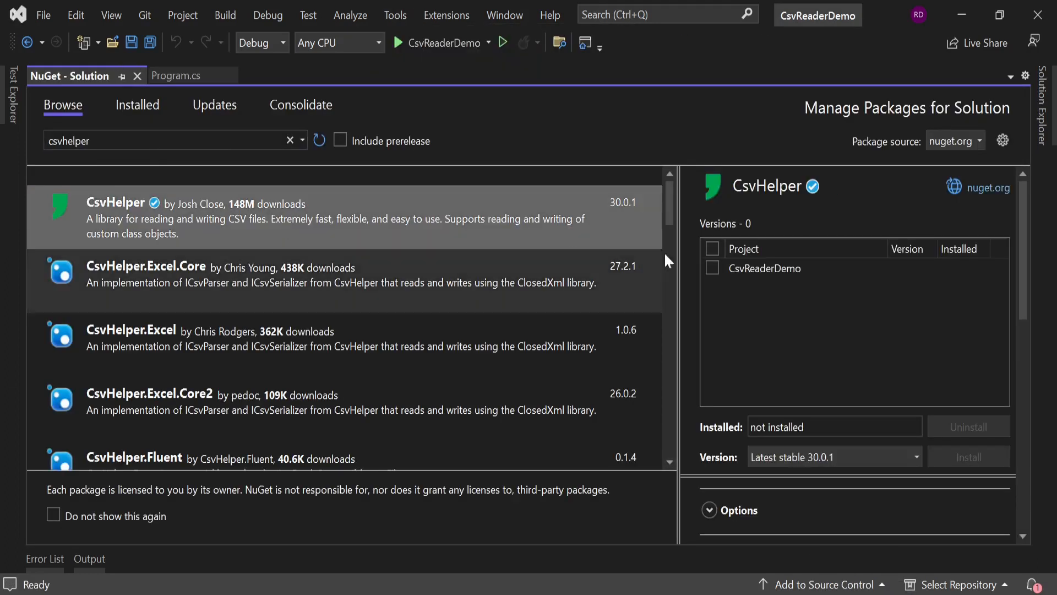
left_click(712, 268)
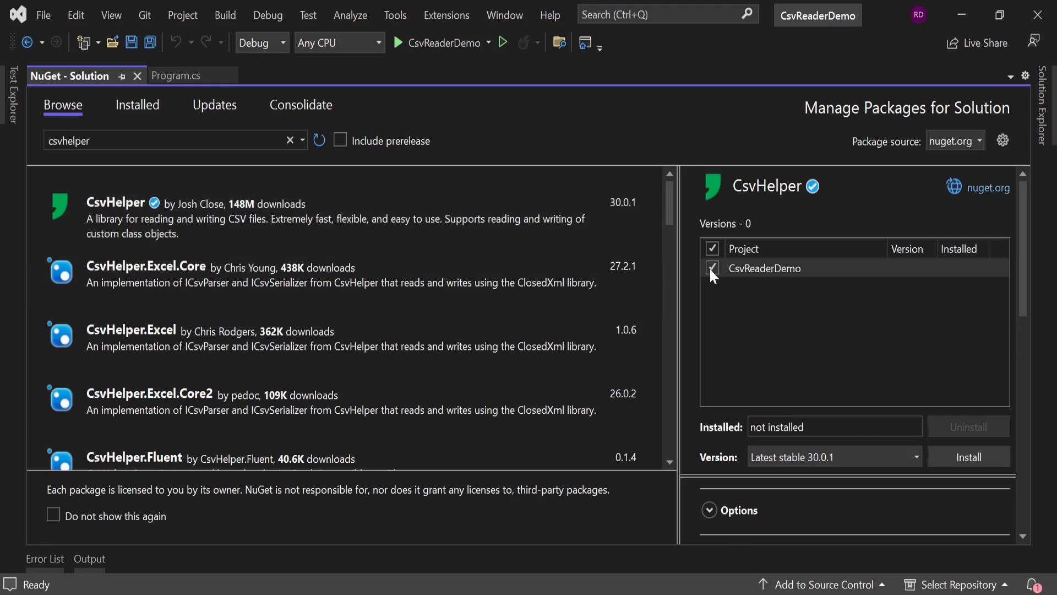
left_click(713, 268)
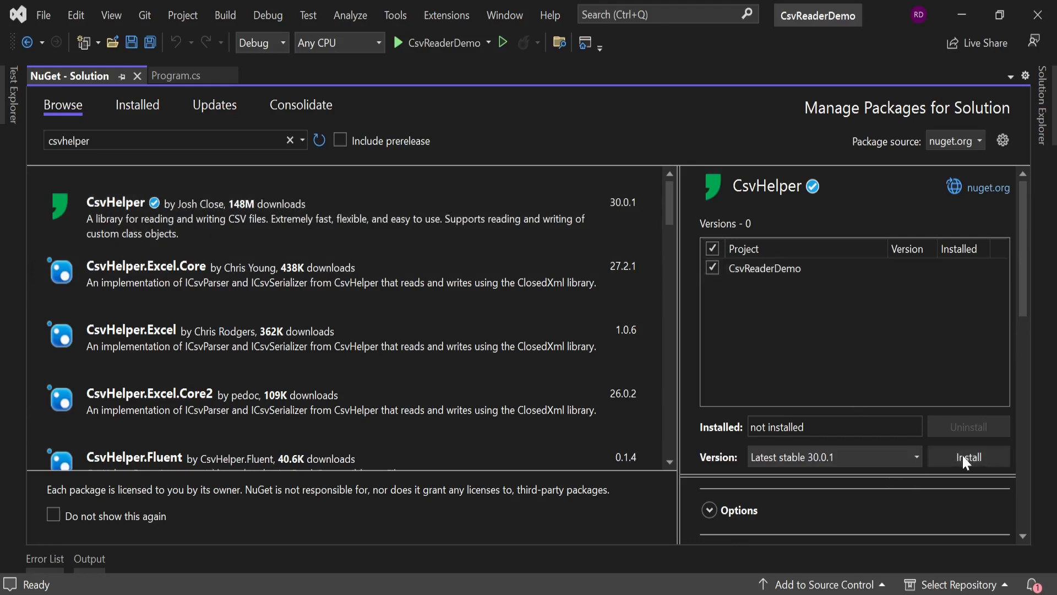
left_click(969, 456)
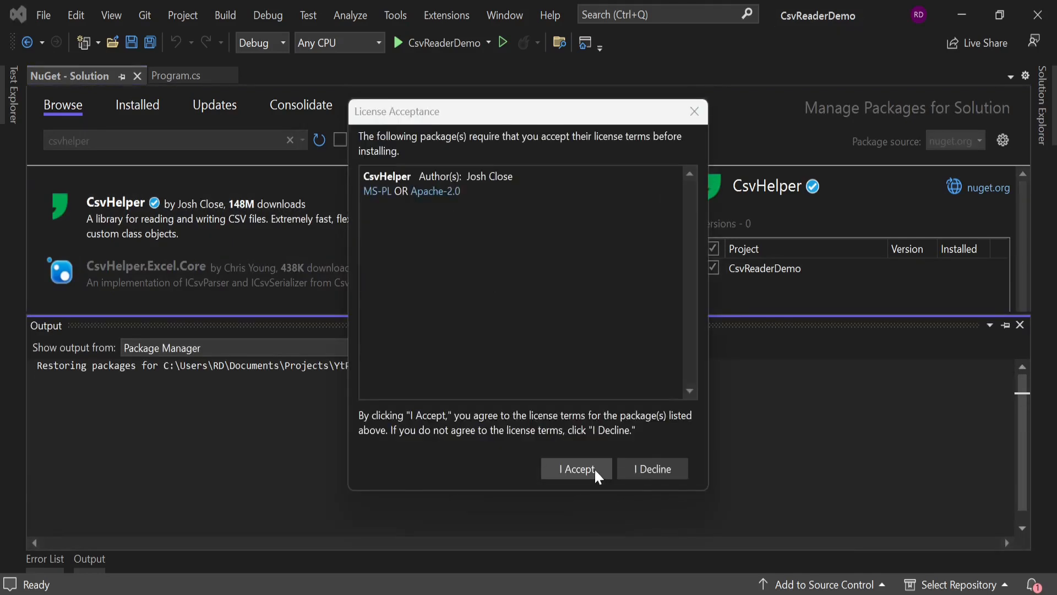
left_click(576, 468)
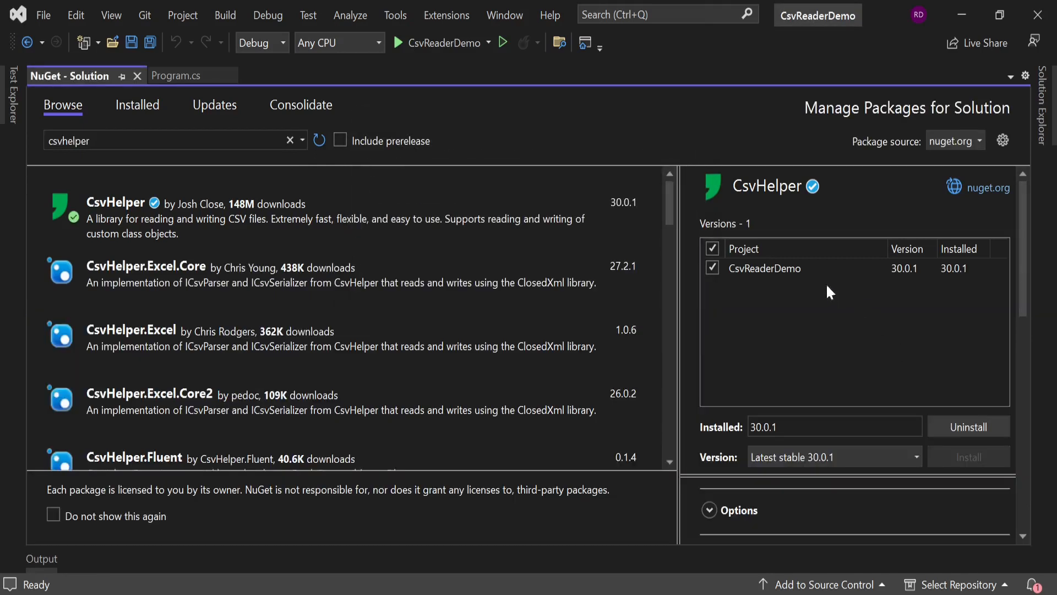
left_click(177, 75)
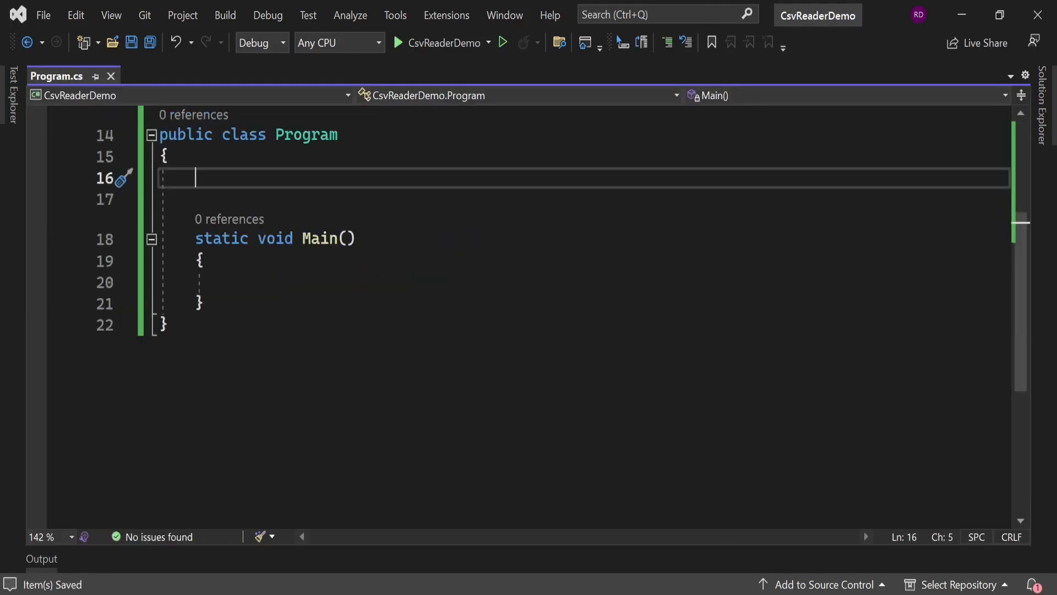
Add WriteToCsv(string filePath) with the three-person list and an invariant-culture CsvConfiguration
type("static void WriteToCsv(string filePath)")
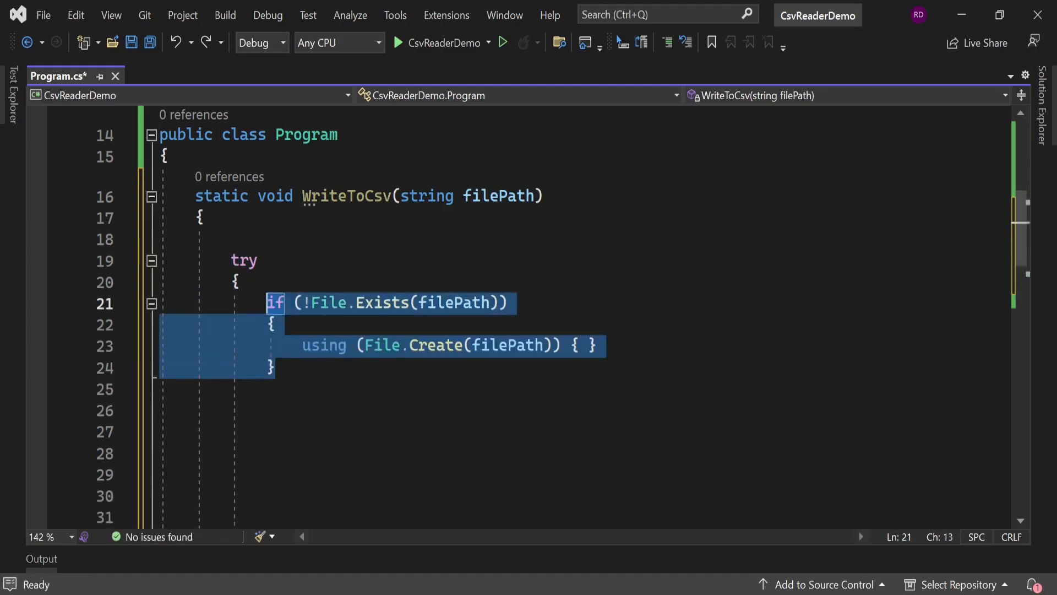
left_click(270, 325)
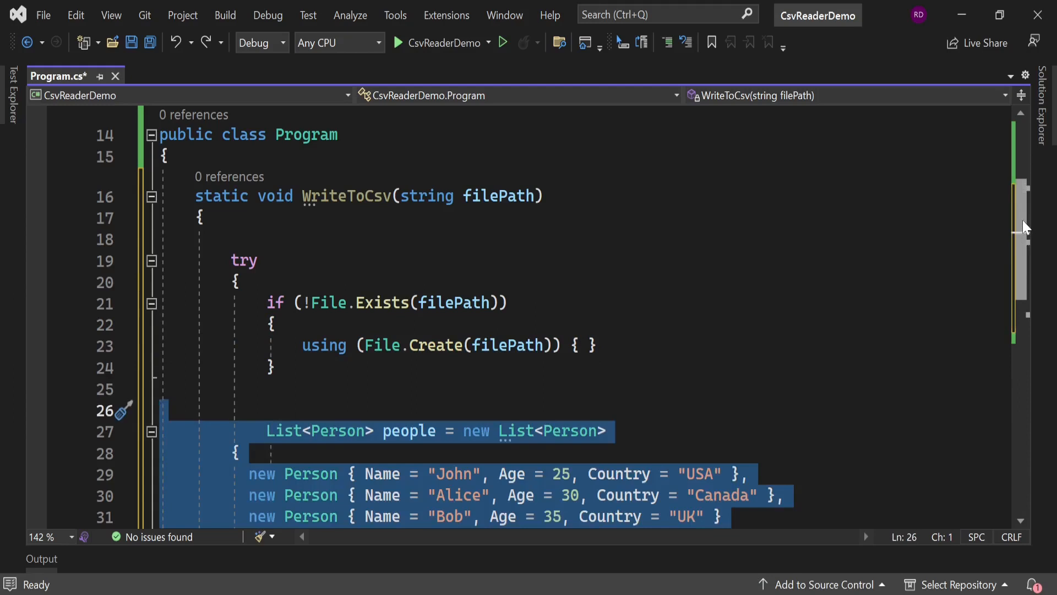
scroll("down", 3)
type("var configPersons = new CsvConfiguration(CultureInfo.InvariantCulture")
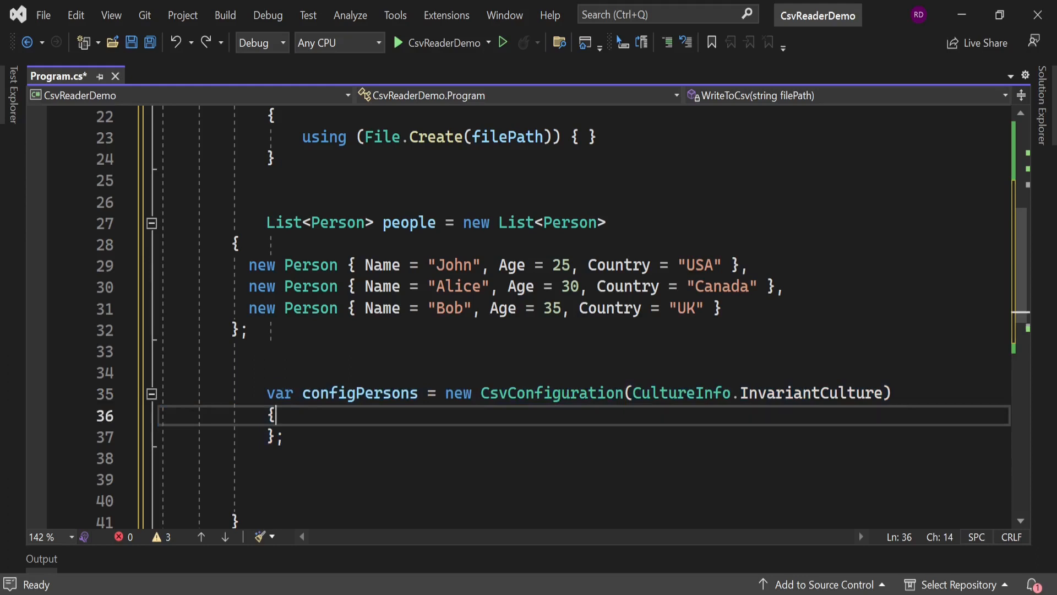
Set HasHeaderRecord = true, write people via StreamWriter and CsvWriter, and print a success message
type("HasHeaderRecord = true")
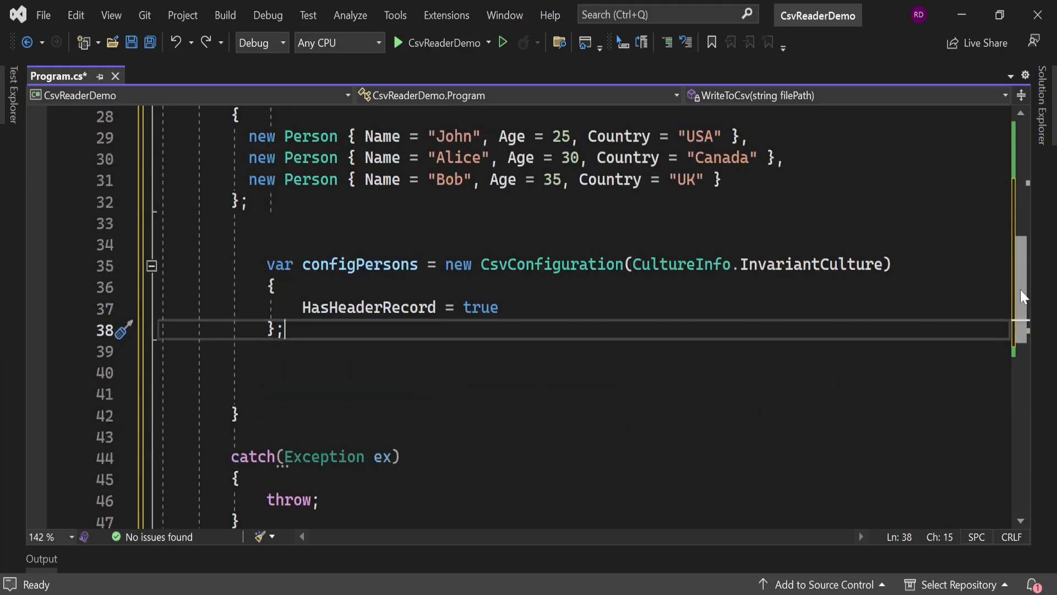
type("using (StreamWriter streamWriter = new StreamWriter(filePath))")
left_click(583, 394)
type("using (CsvWriter csvWriter = new CsvWriter(streamWriter, configPersons")
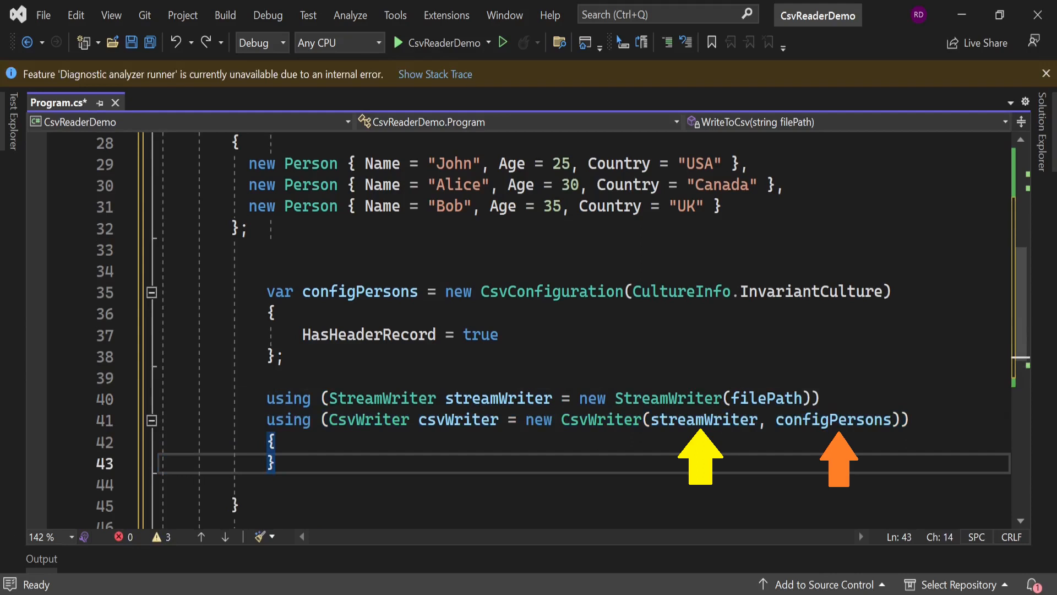
type("csvWriter.WriteRecords(people);")
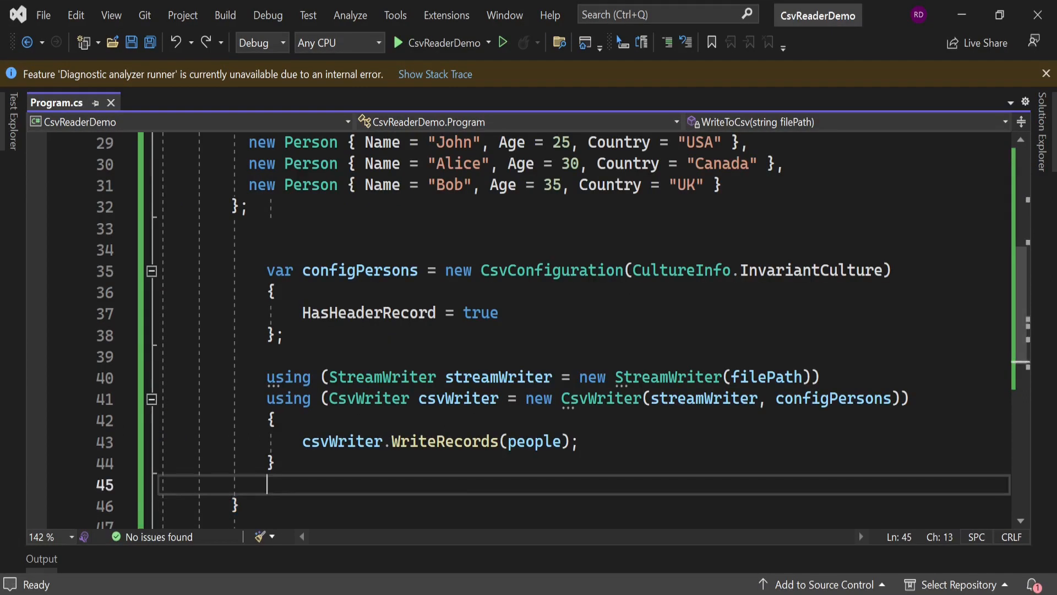
type("Console.WriteLine(\"Data written to CSV successfully.\");")
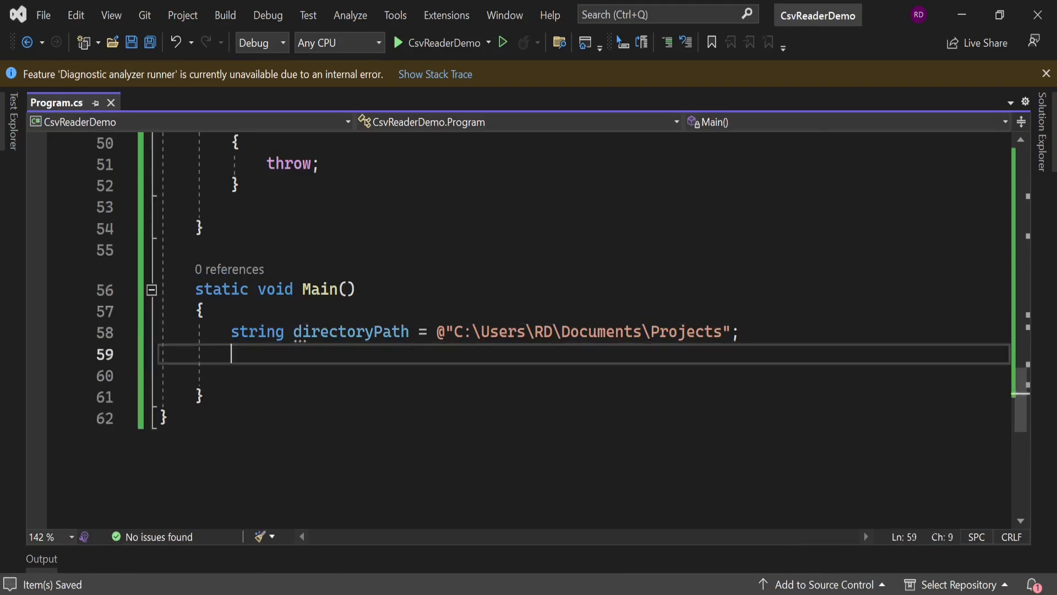
Build the data.csv path in Main, call WriteToCsv, then inspect the generated file
type("string fileName = \"data.csv\";")
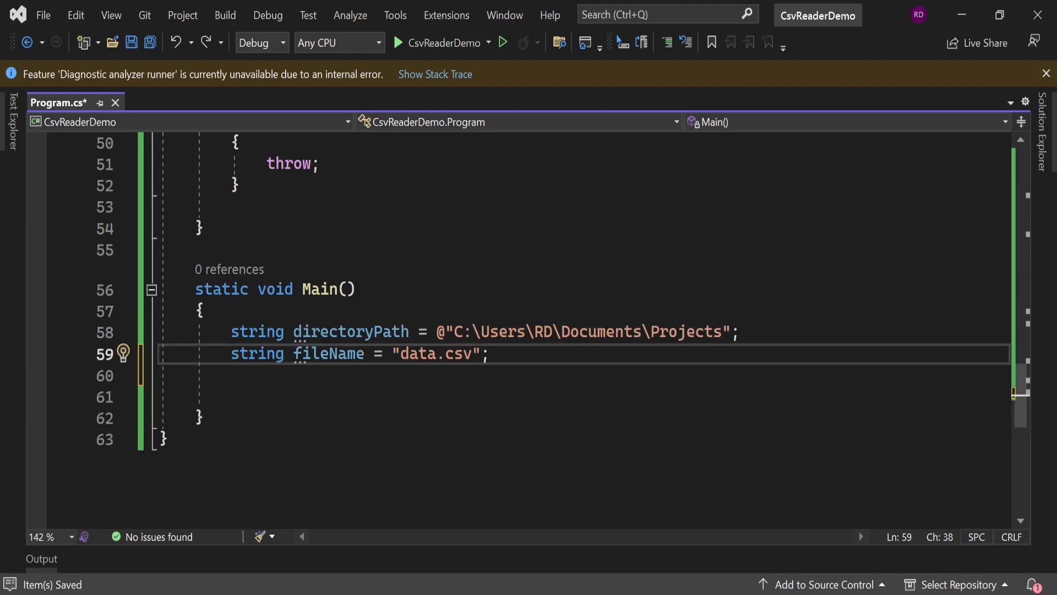
type("string filePath = Path.Combine(directoryPath, fileName);")
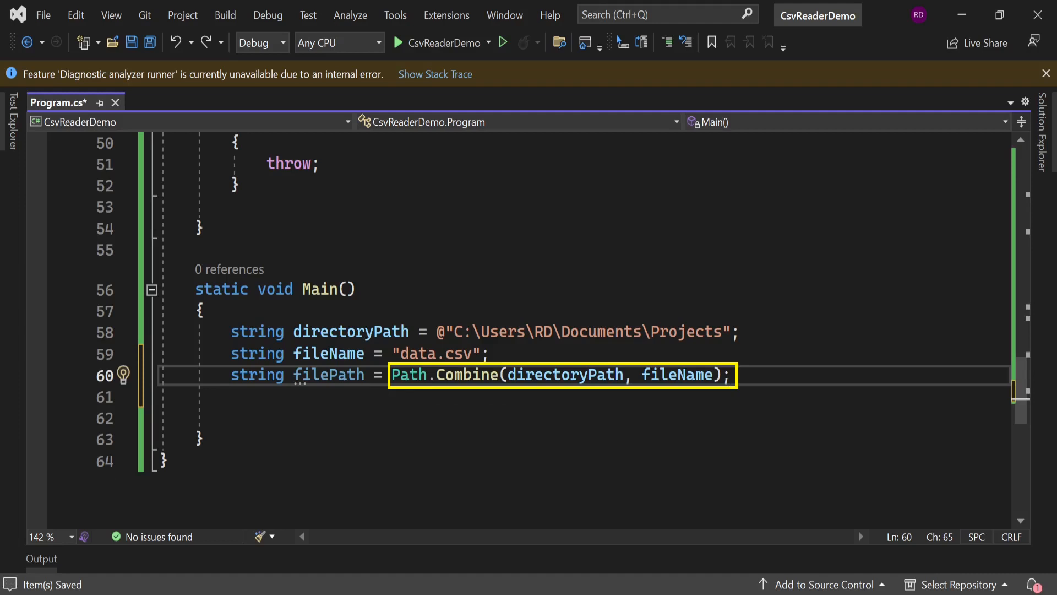
type("WriteToCsv(filePath);")
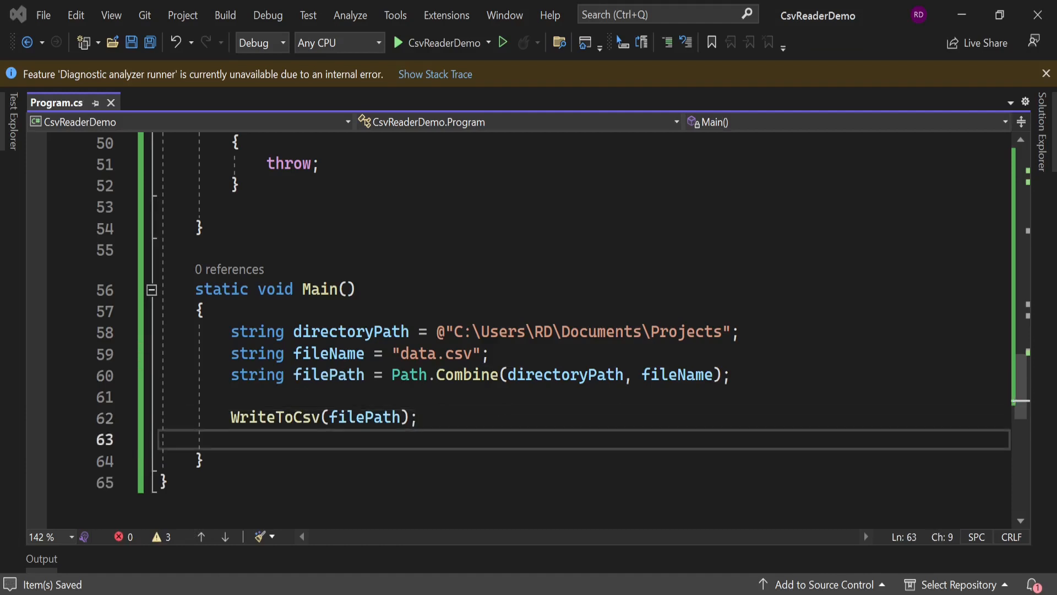
type("Console.ReadKey();")
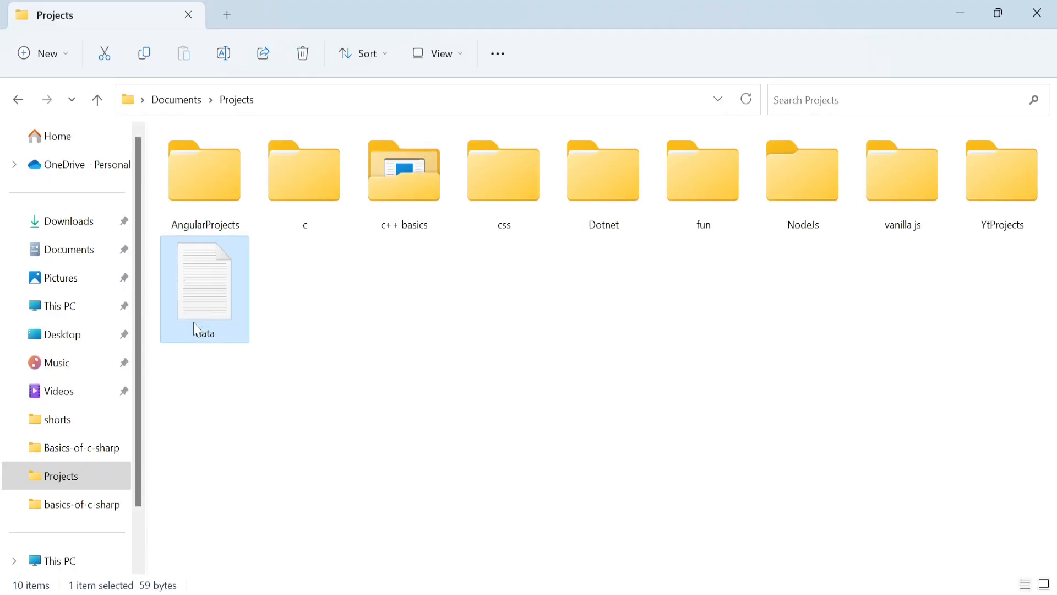
double_click(204, 282)
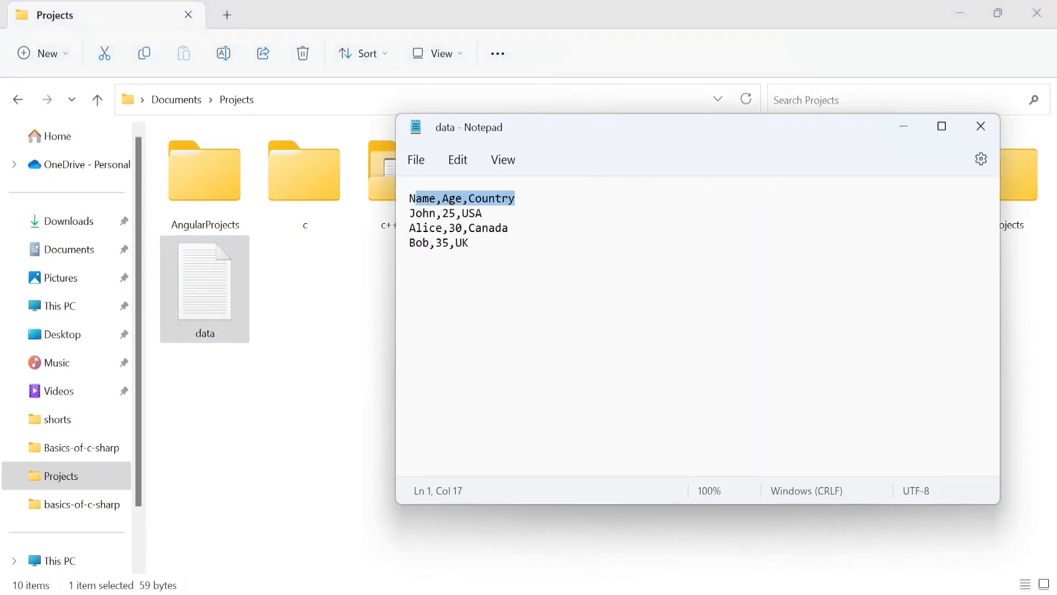
left_click(980, 126)
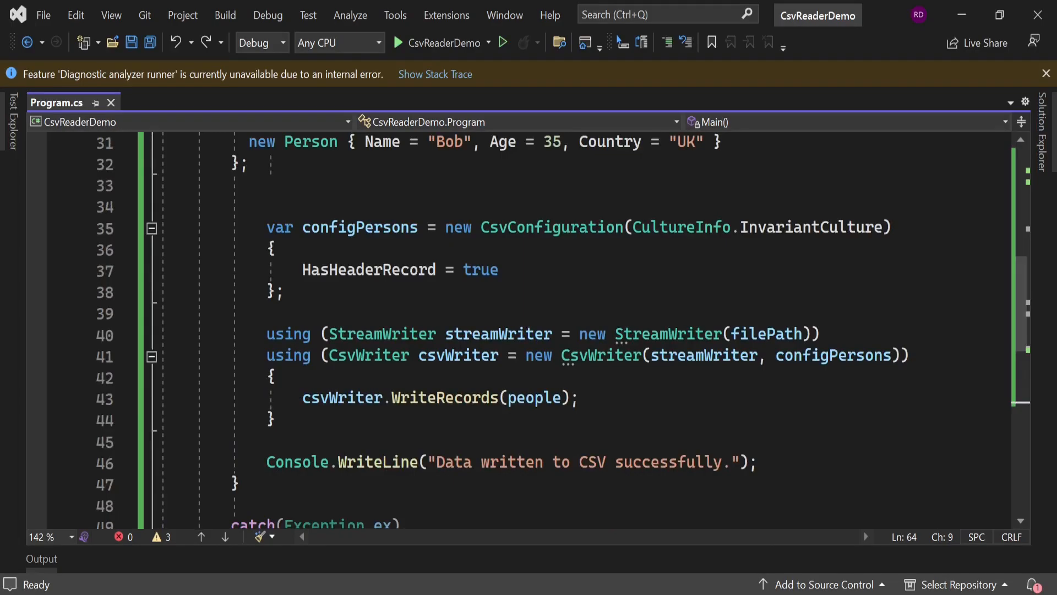
Pass true to the StreamWriter to append, check data.csv, and comment out WriteToCsv(filePath)
double_click(763, 334)
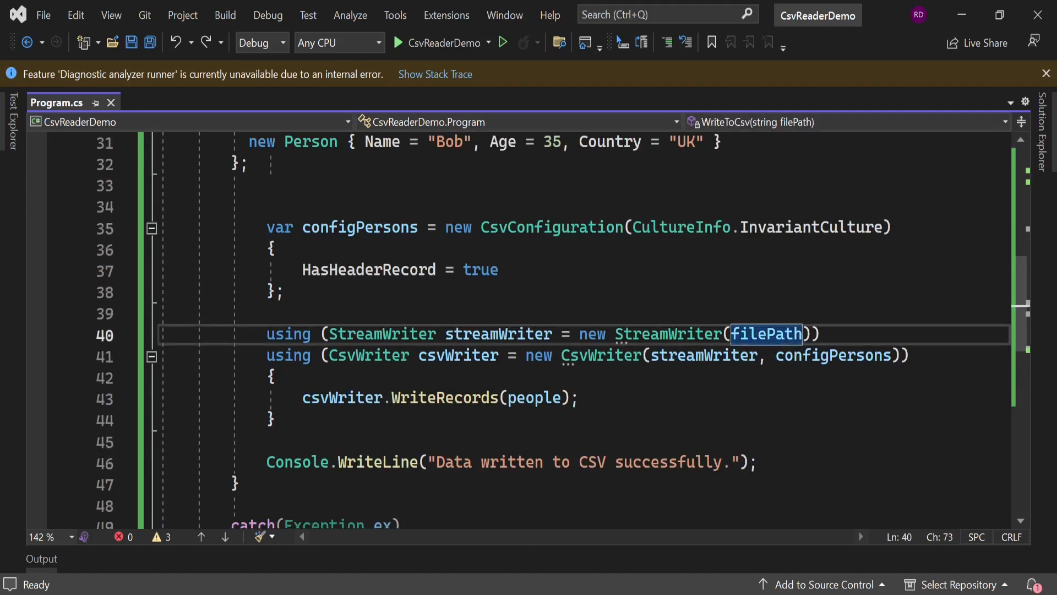
type(",true")
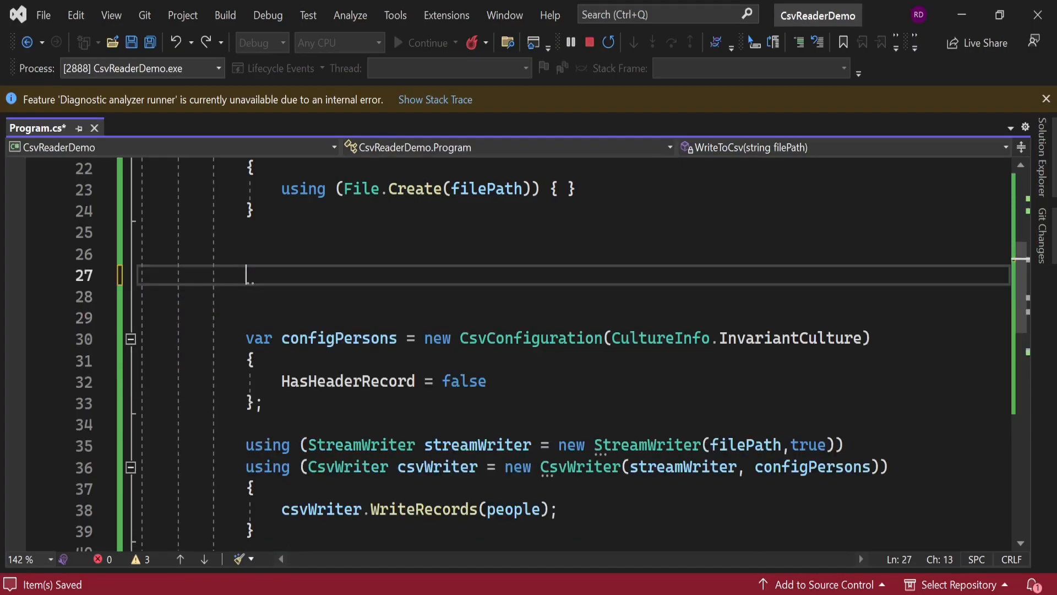
left_click(399, 42)
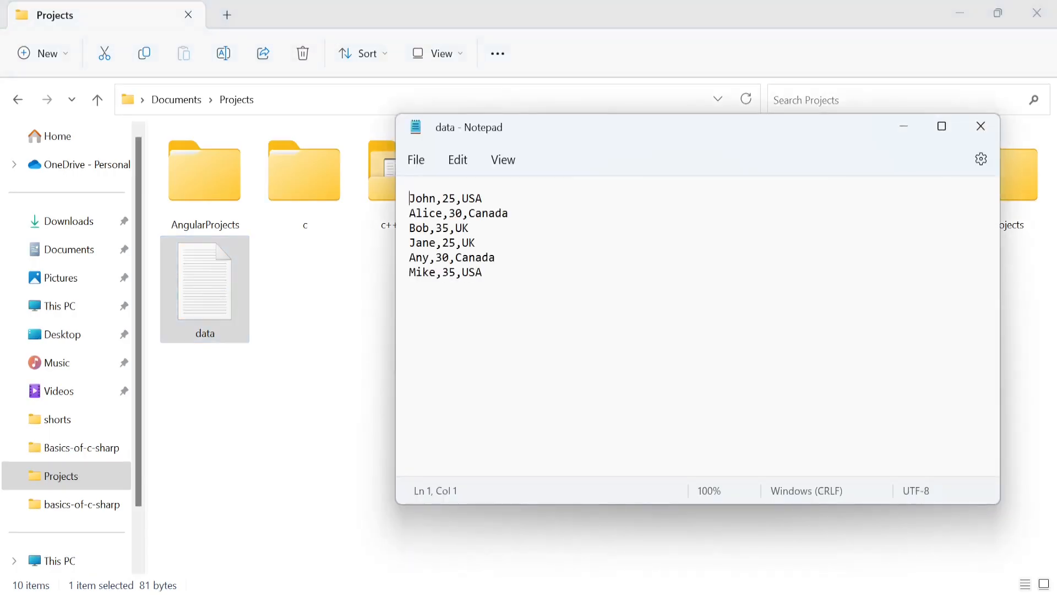
left_click_drag(409, 242, 483, 271)
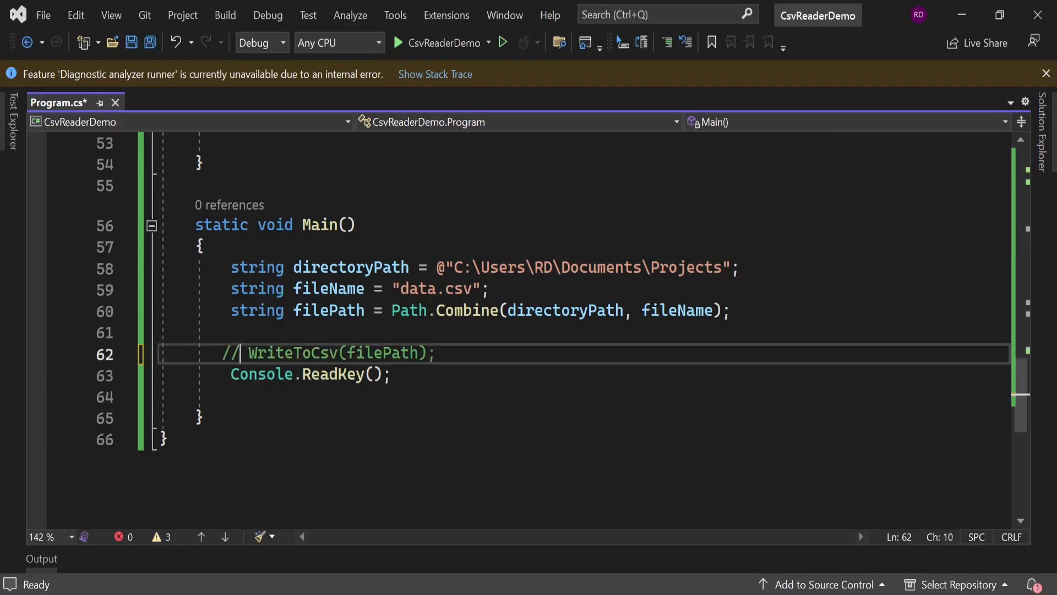
Save, then write ReadFromCsv with a File.Exists check, StreamReader, and GetRecords<Person>()
key("ctrl+s")
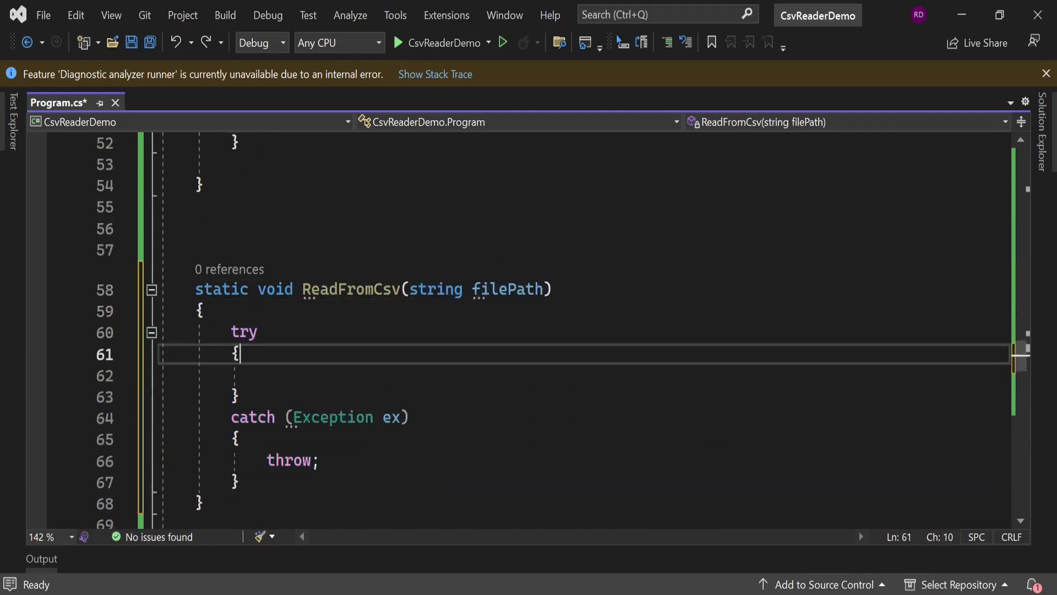
type("if (File.Exists(filePath))")
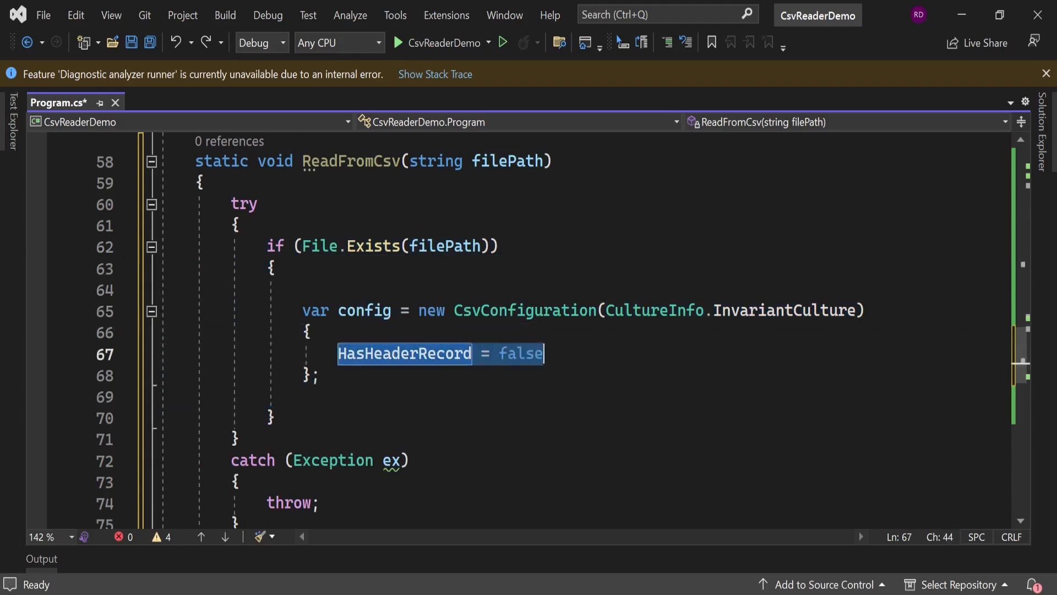
type("using (StreamReader streamReader = new StreamReader(filePath))")
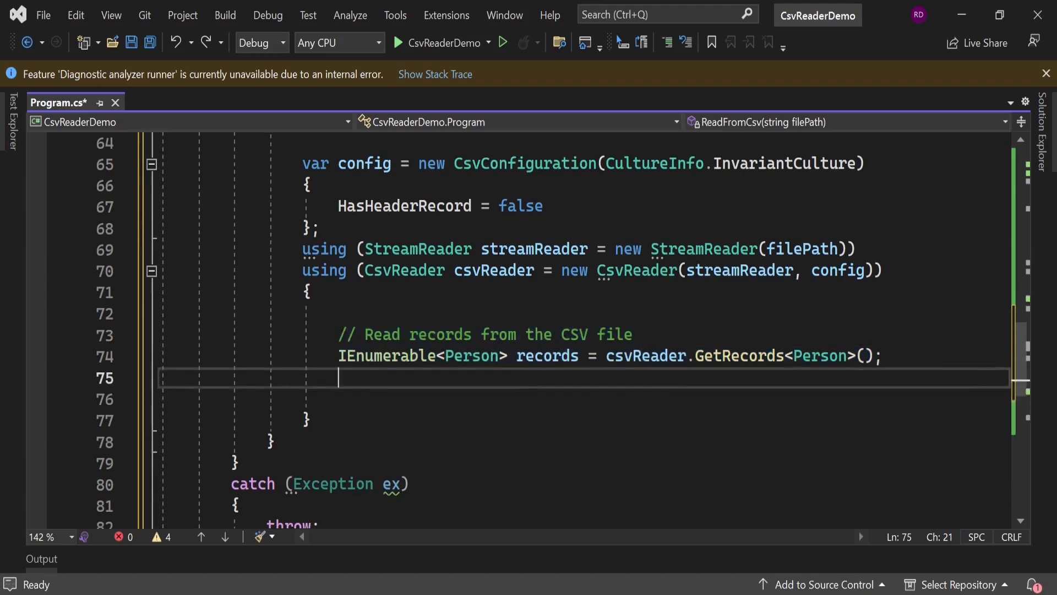
double_click(820, 355)
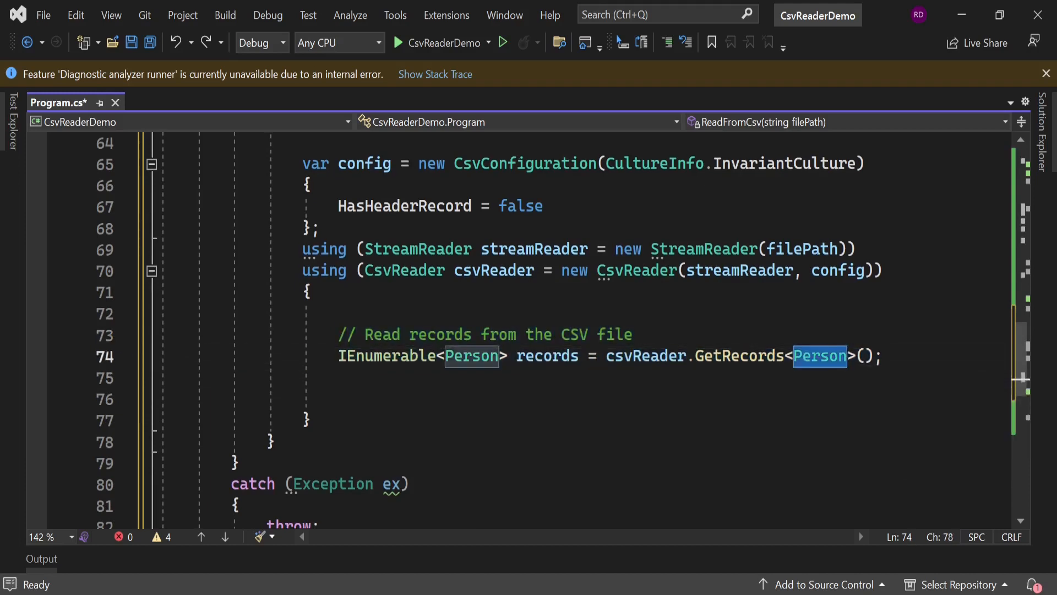